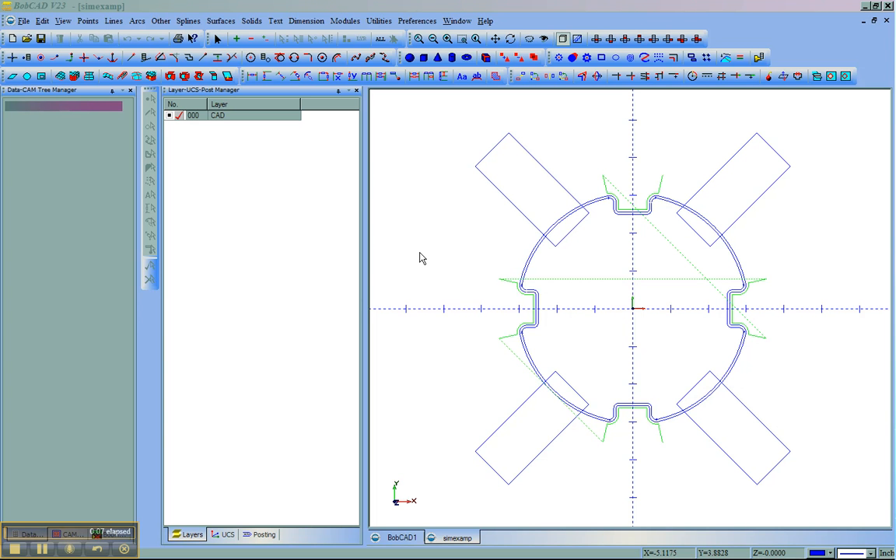
mouse_move(435, 271)
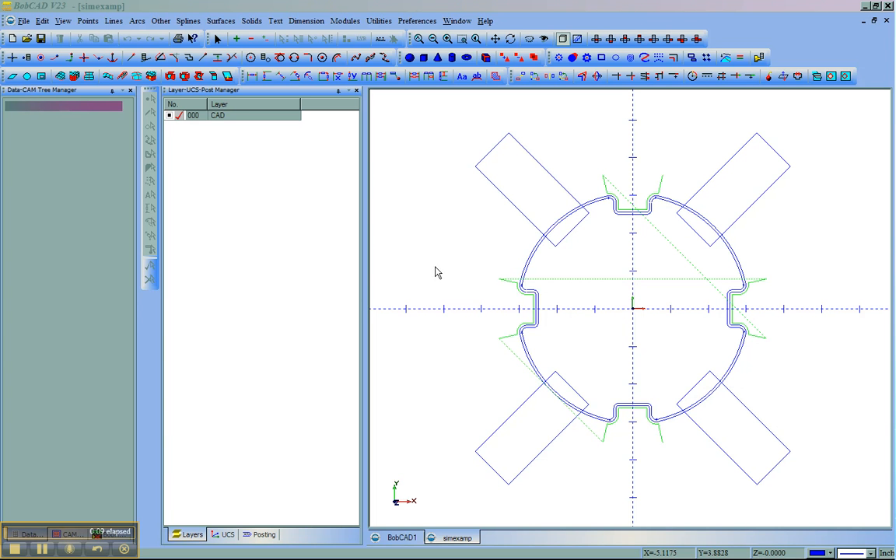
mouse_move(599, 392)
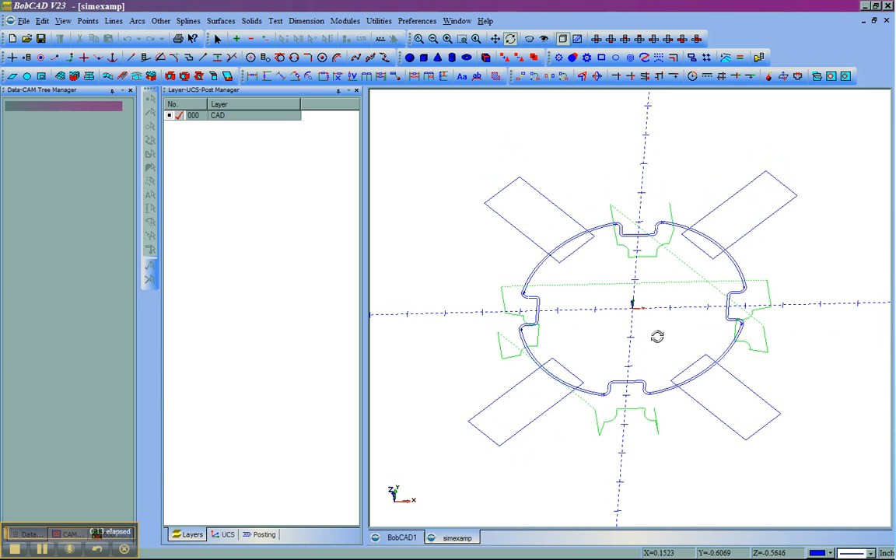
mouse_move(687, 194)
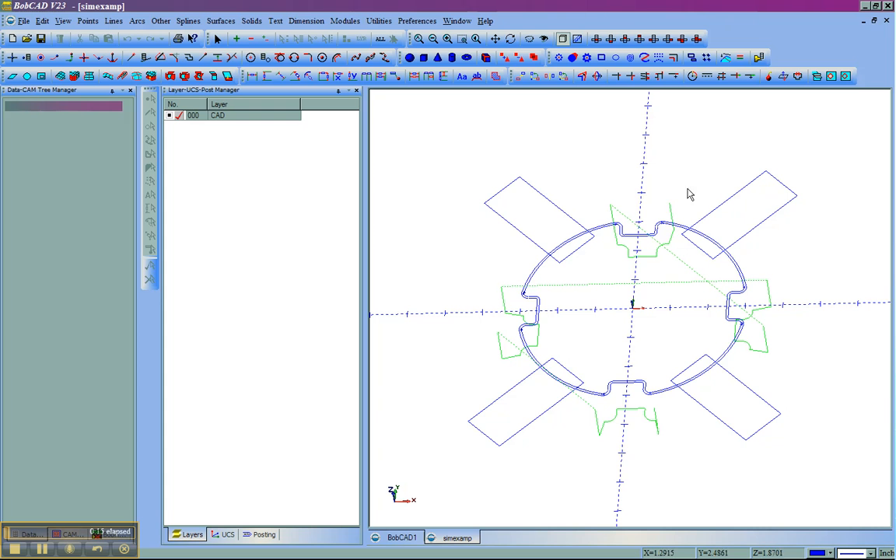
Extrude the four clamp outlines into 0.25-thick solids with Extrude Curve.
click(596, 39)
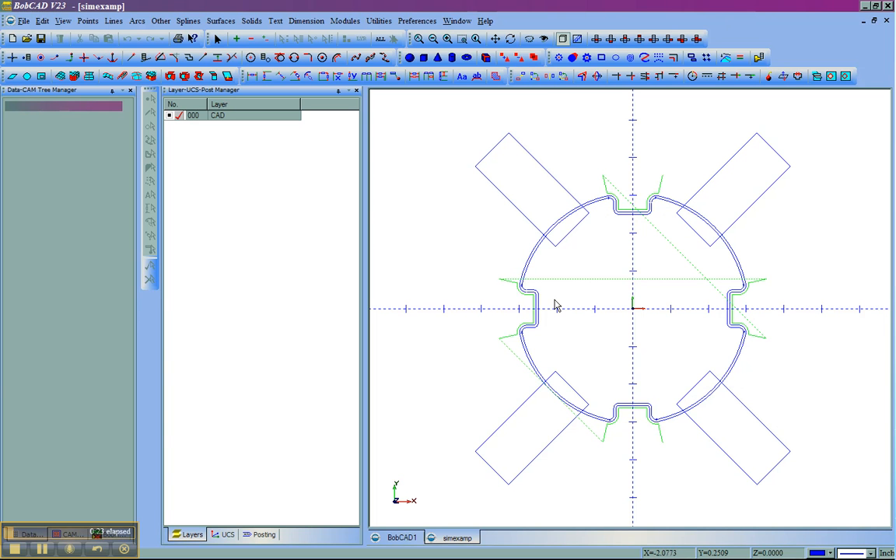
mouse_move(547, 178)
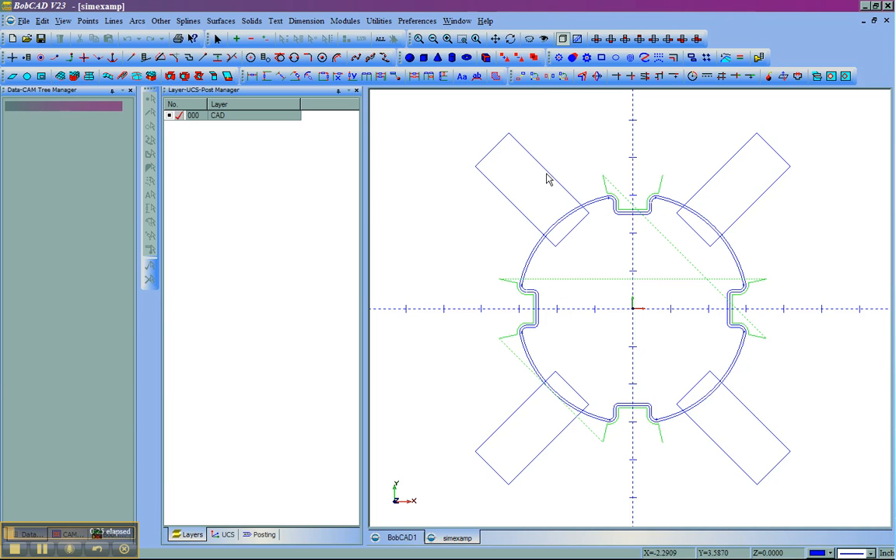
mouse_move(550, 232)
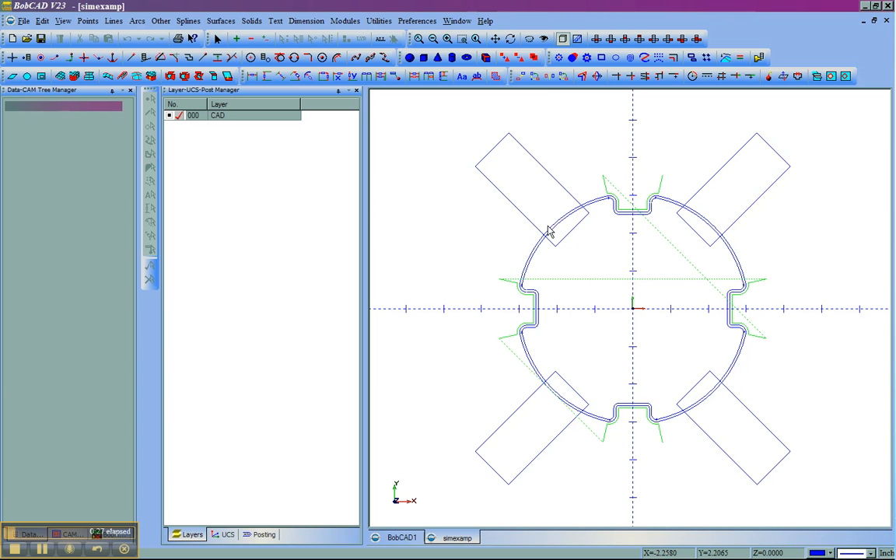
mouse_move(650, 221)
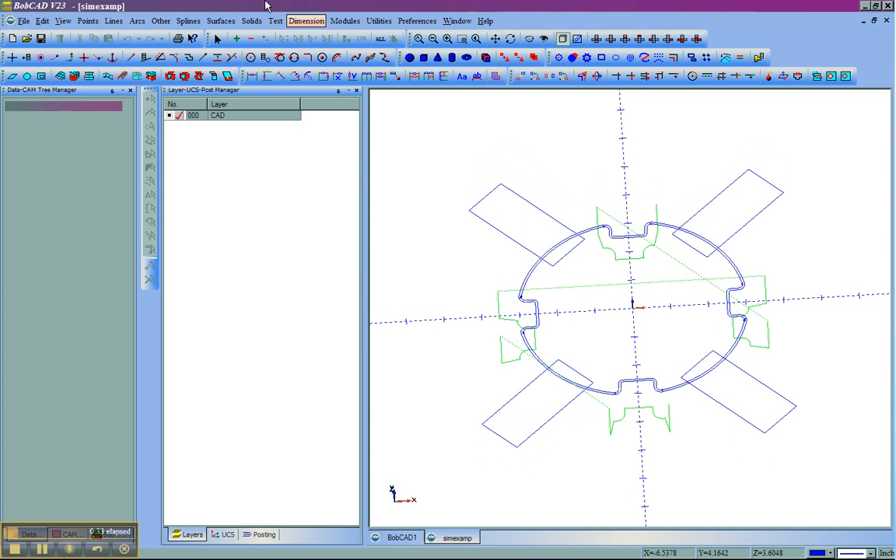
click(221, 22)
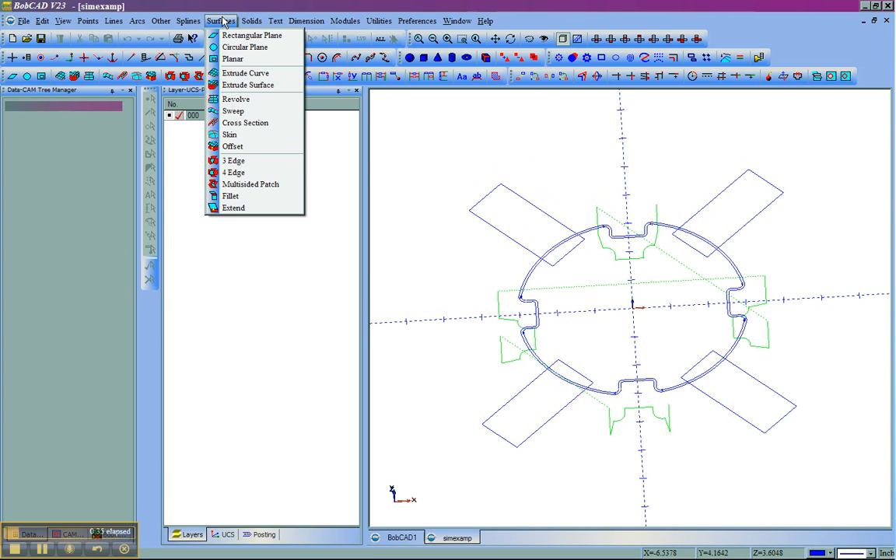
click(246, 73)
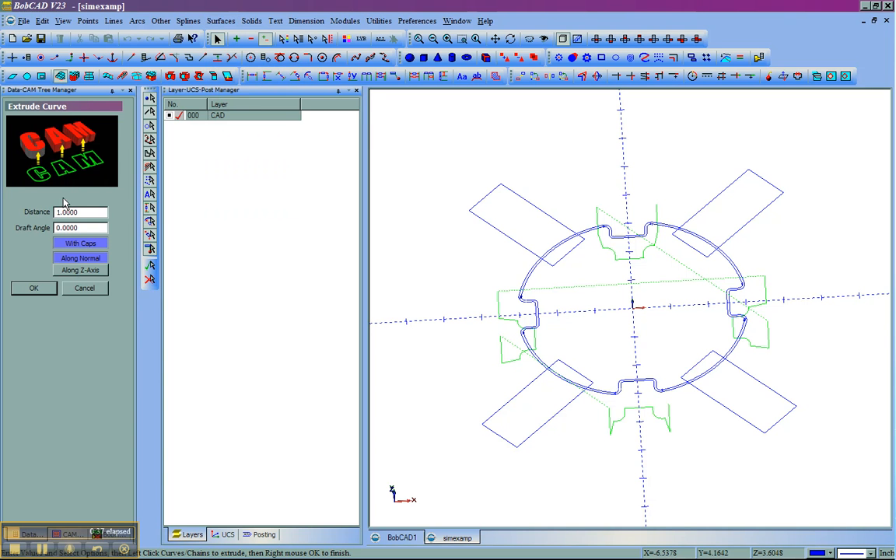
text(.25)
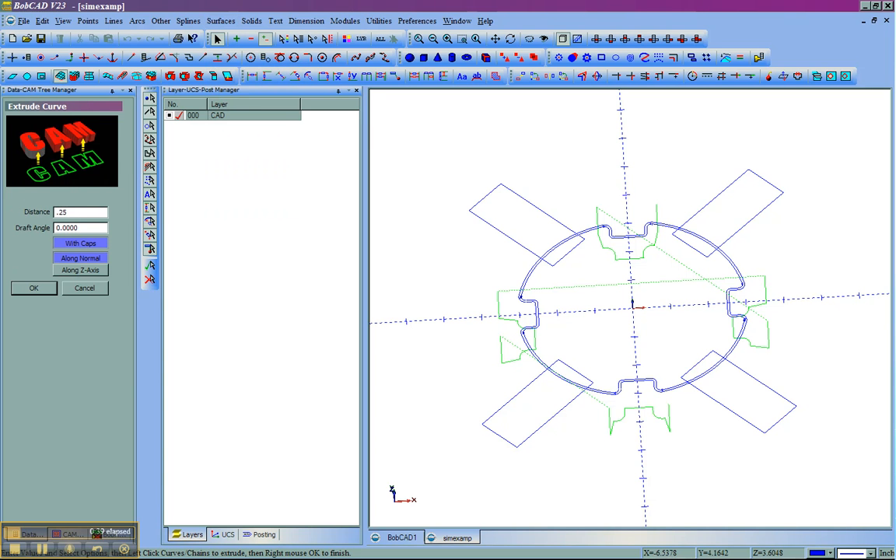
click(521, 226)
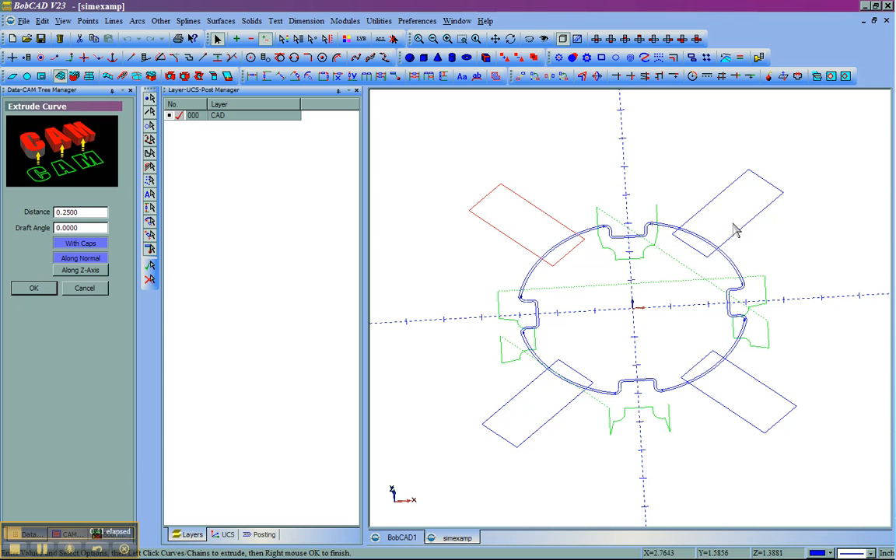
click(739, 385)
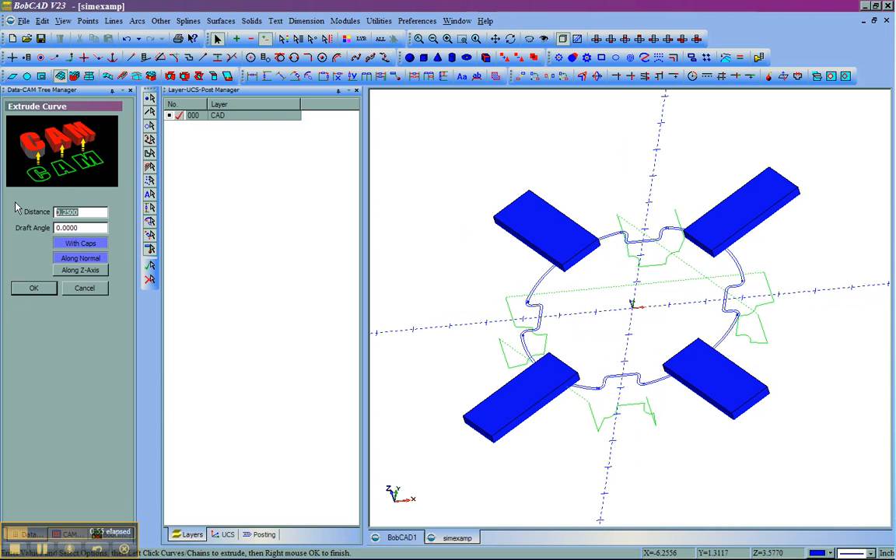
Extrude the slotted round stock outline at distance -1.0 and begin a new blank drawing.
text(-1.0000)
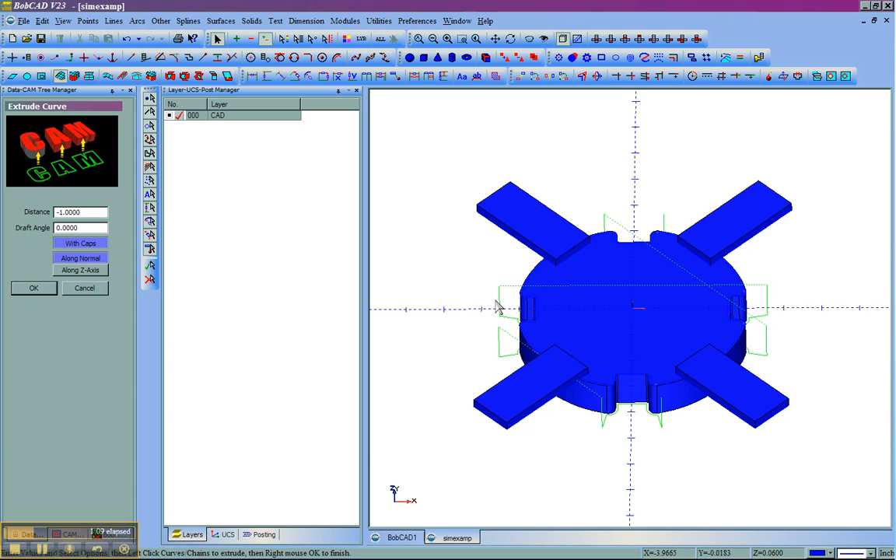
mouse_move(585, 417)
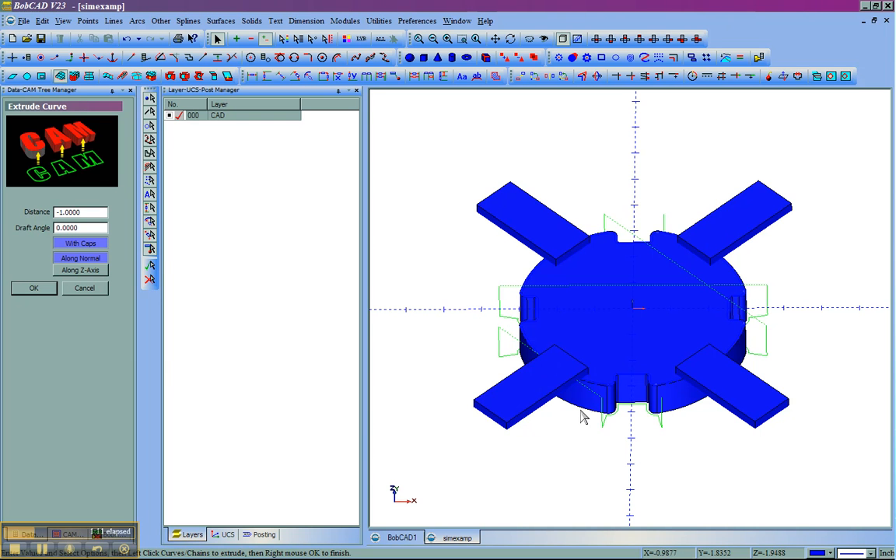
click(23, 22)
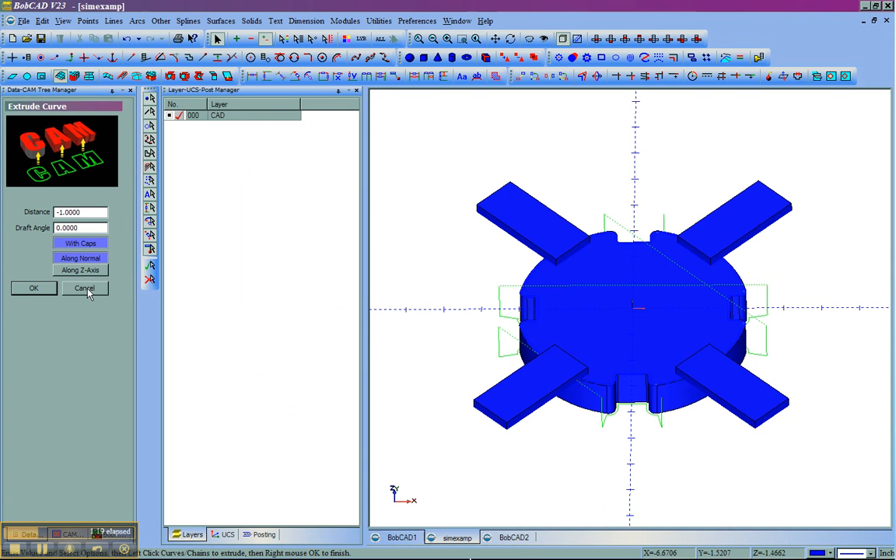
Close the Extrude Curve panel so the clamp solids can be copied into the new drawing.
click(84, 287)
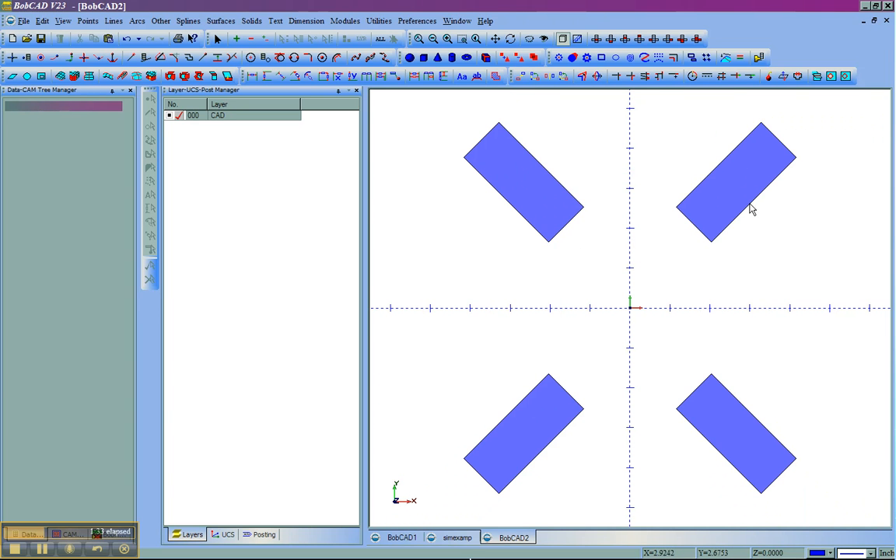
mouse_move(632, 314)
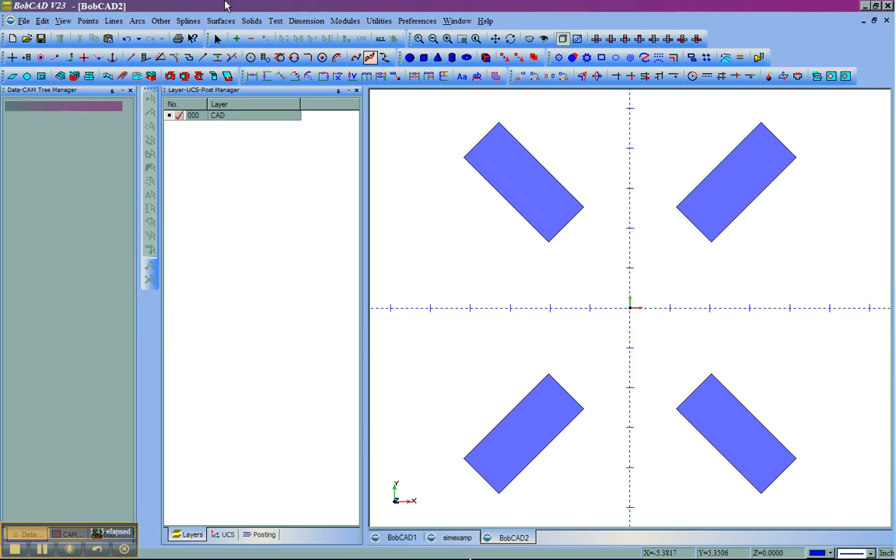
Save the clamps as CLAMP.stl on the desktop, replacing the existing file, and return to simexamp.
click(25, 21)
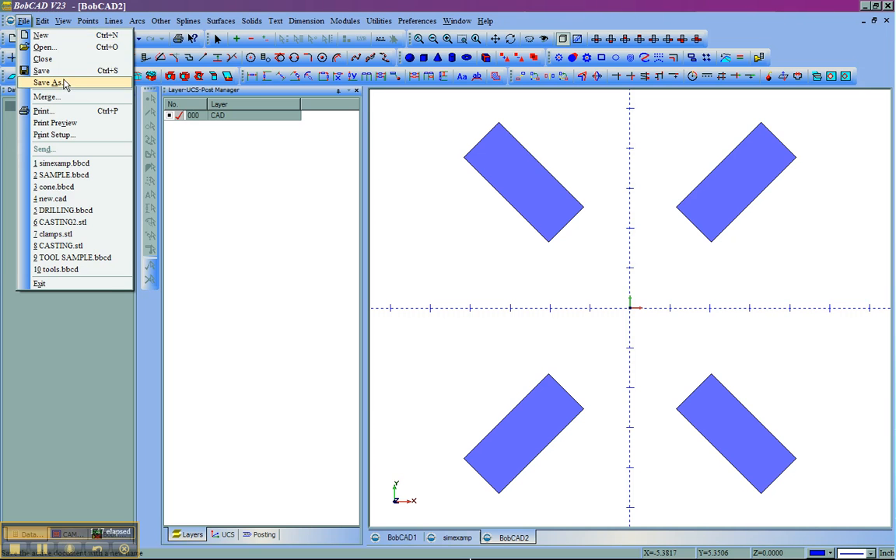
click(49, 83)
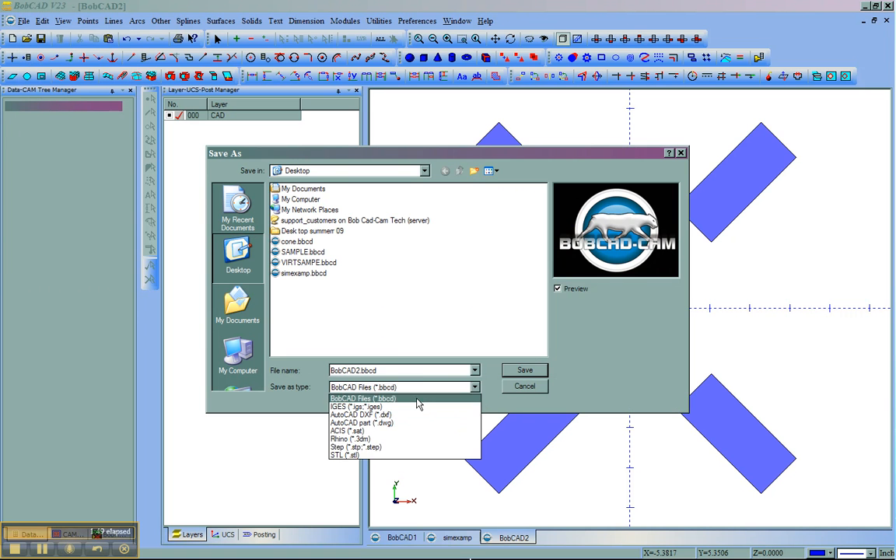
click(342, 454)
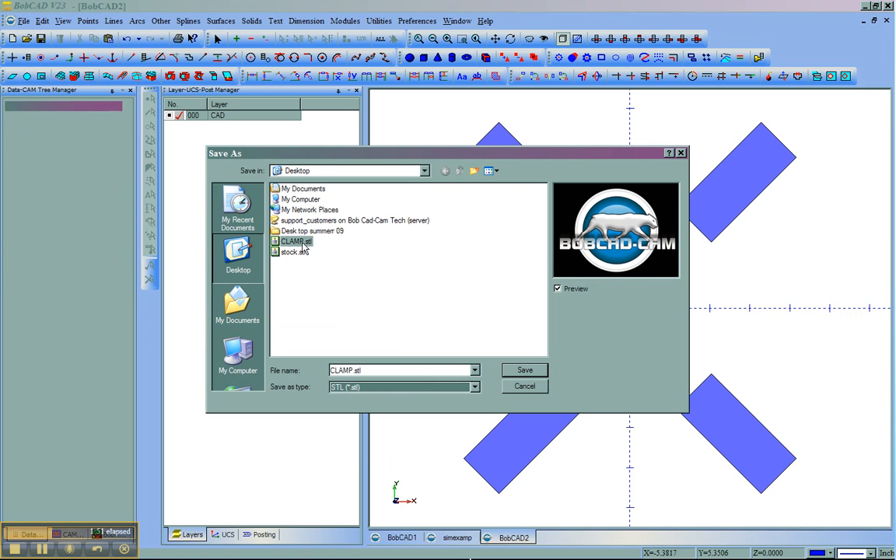
click(524, 370)
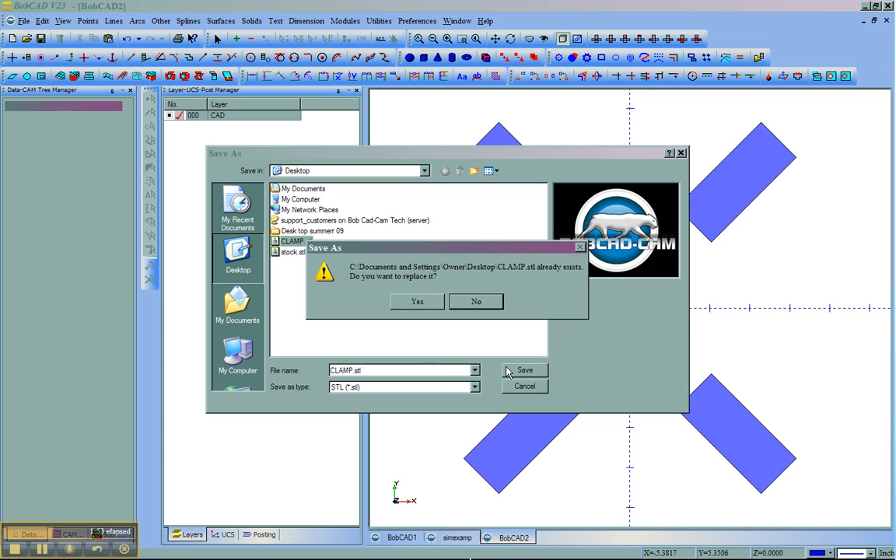
click(417, 302)
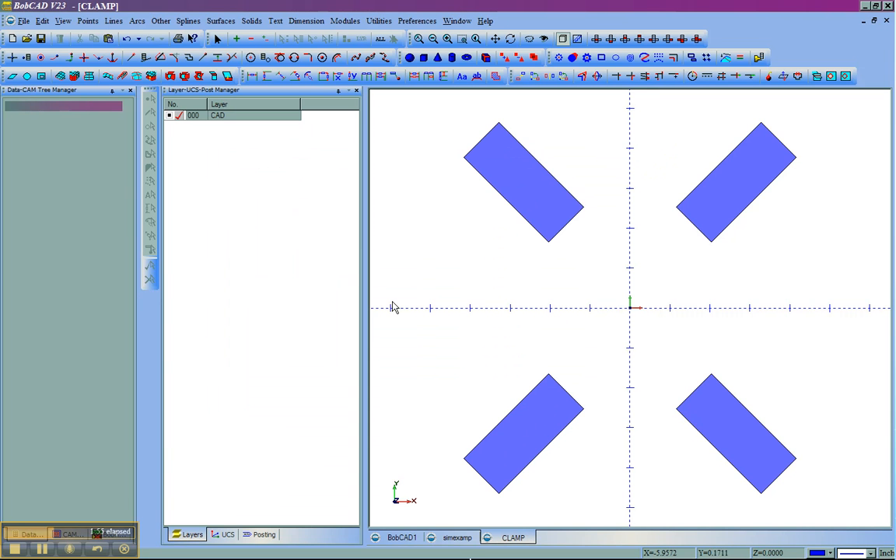
click(457, 538)
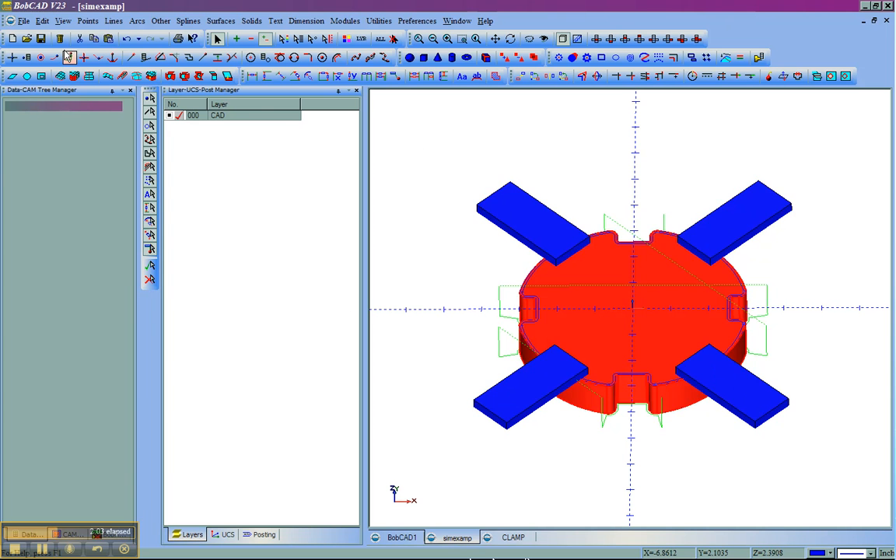
Place the slotted round stock solid alone in a new BobCAD3 drawing.
click(42, 22)
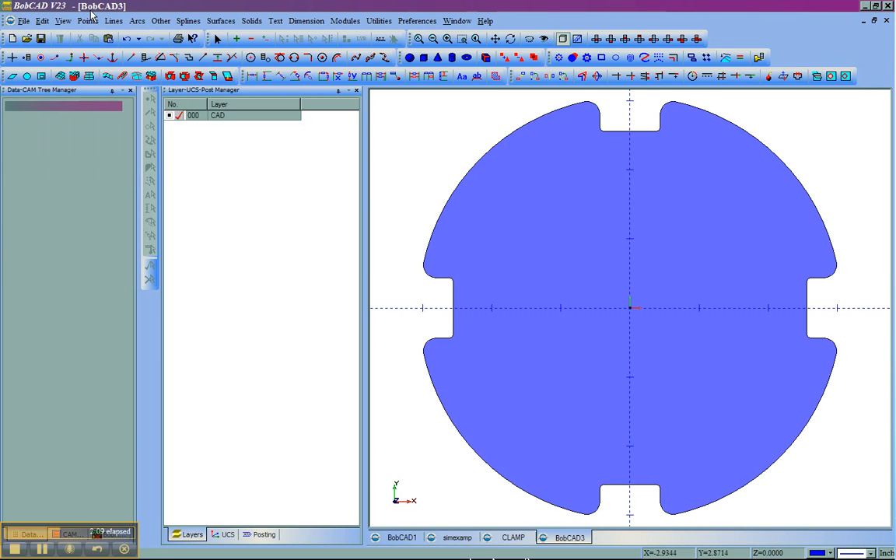
Save the stock solid as stock.stl on the desktop, replacing the old file, and launch Virtual CNC.
click(25, 21)
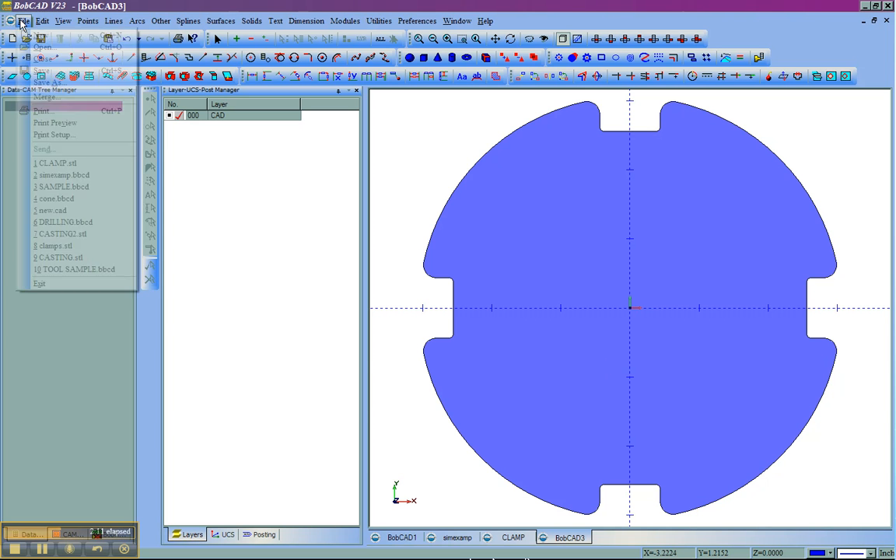
click(48, 84)
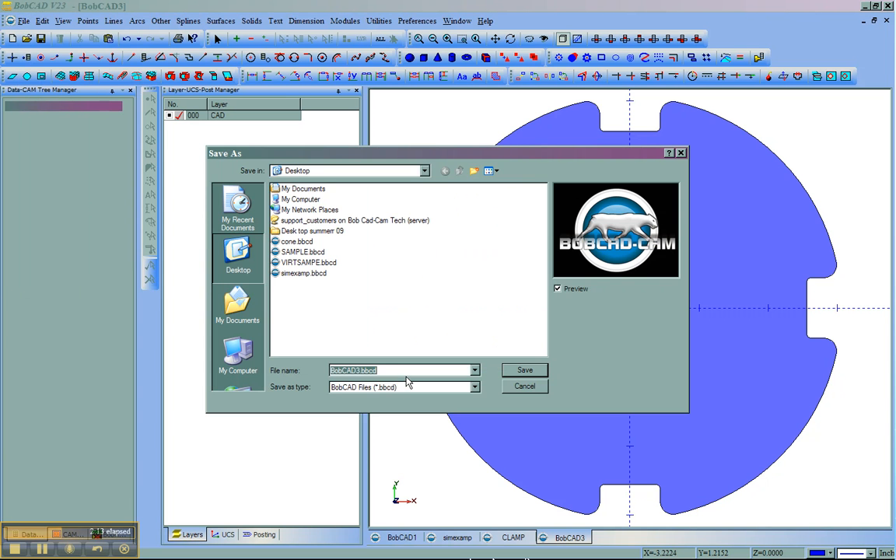
click(475, 387)
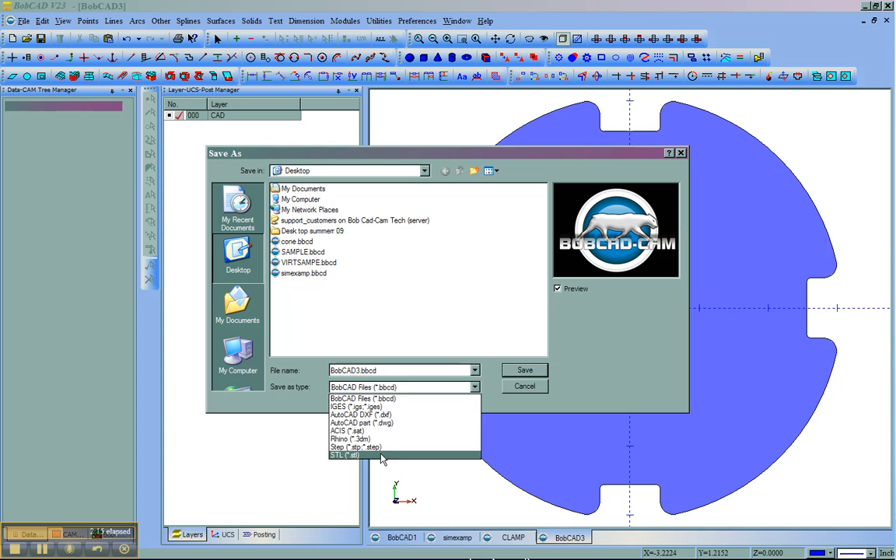
click(344, 454)
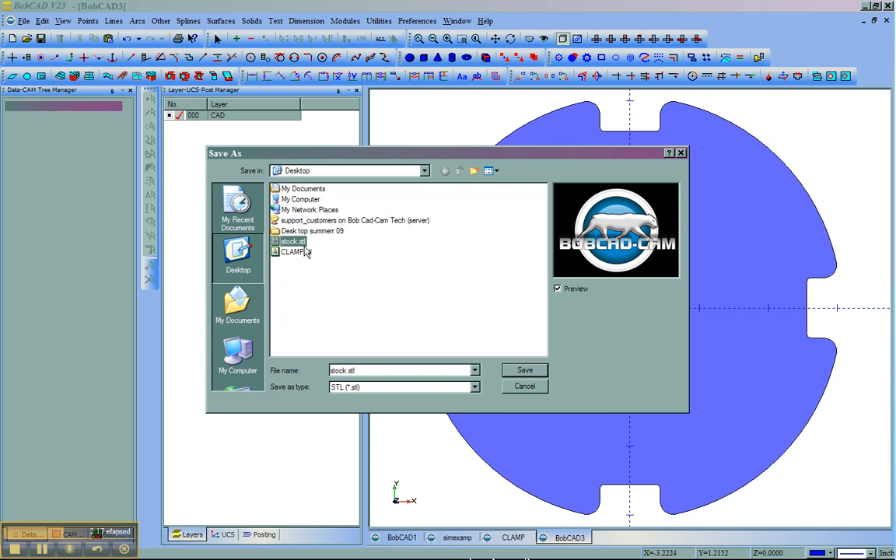
click(524, 370)
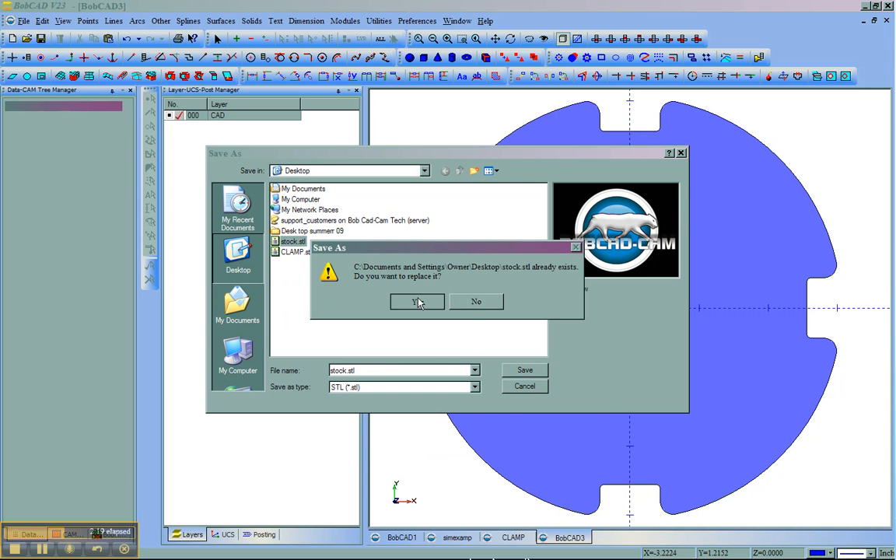
click(417, 302)
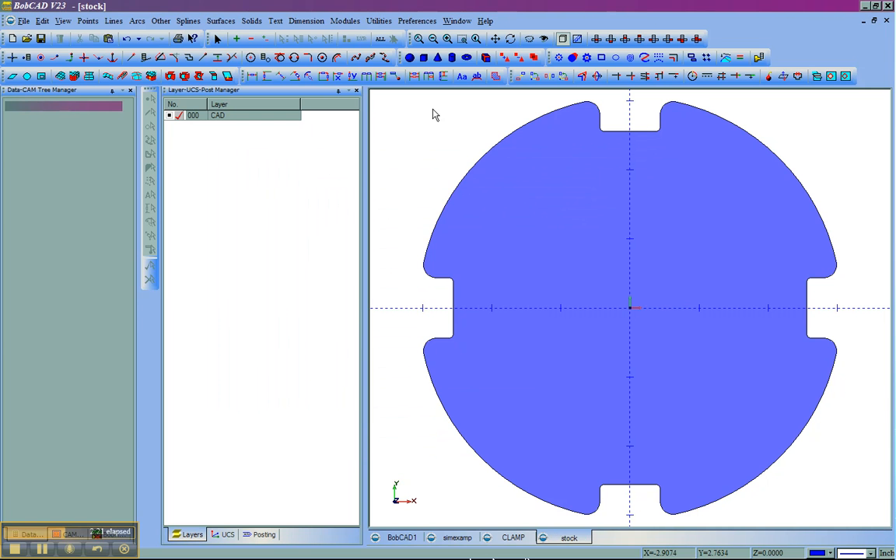
click(345, 22)
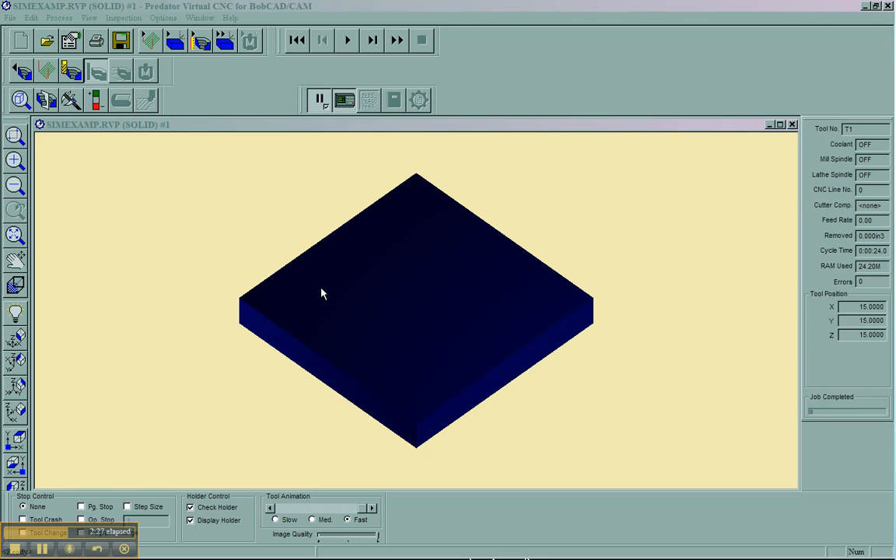
mouse_move(387, 160)
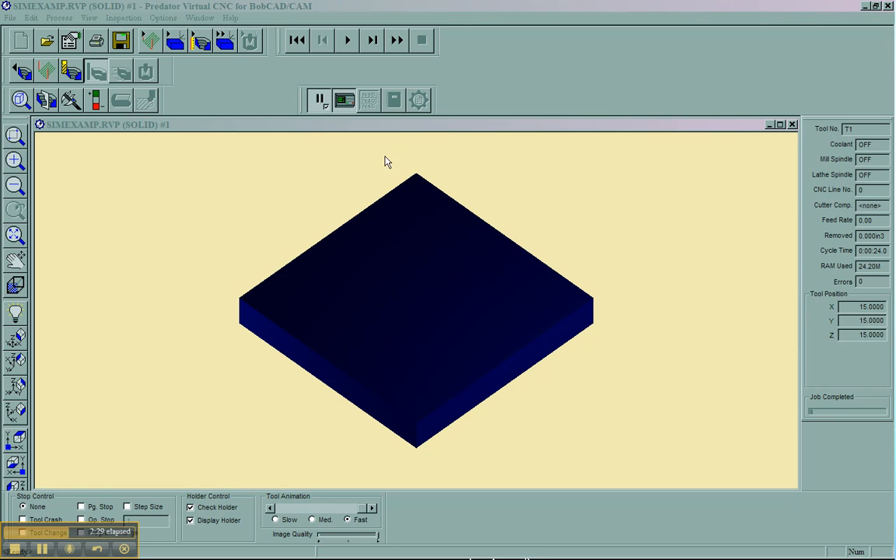
mouse_move(511, 264)
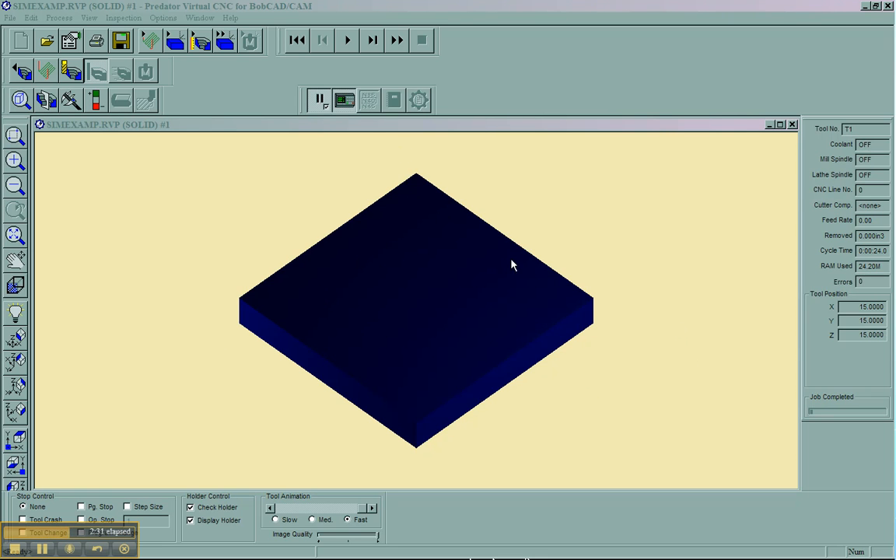
mouse_move(77, 149)
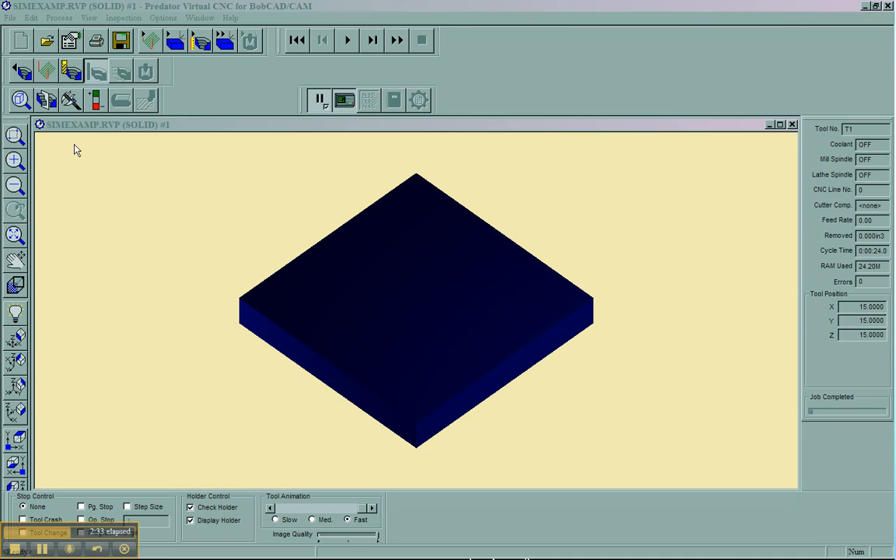
Bring up Predator Virtual CNC's File menu over the loaded SIMEXAMP job.
click(11, 17)
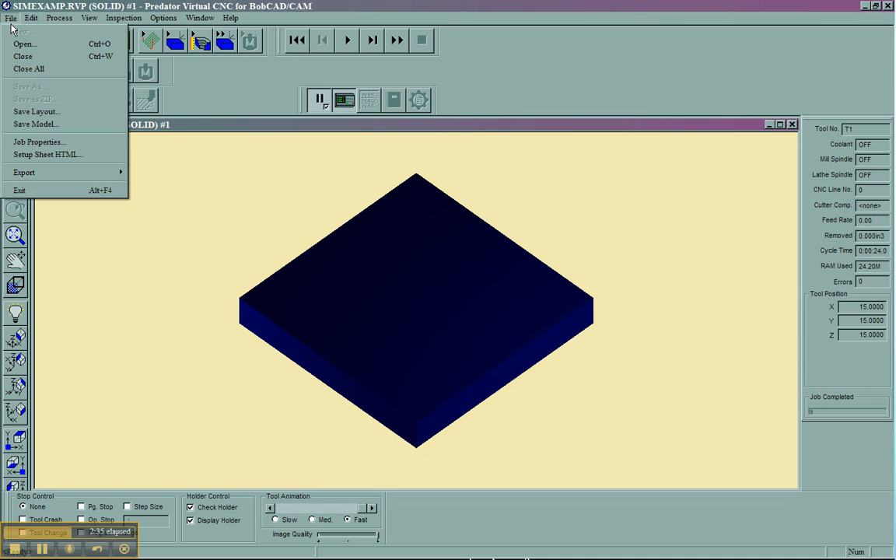
In Job Properties, load desktop stock.stl as the STL stock and add another stock item.
click(40, 141)
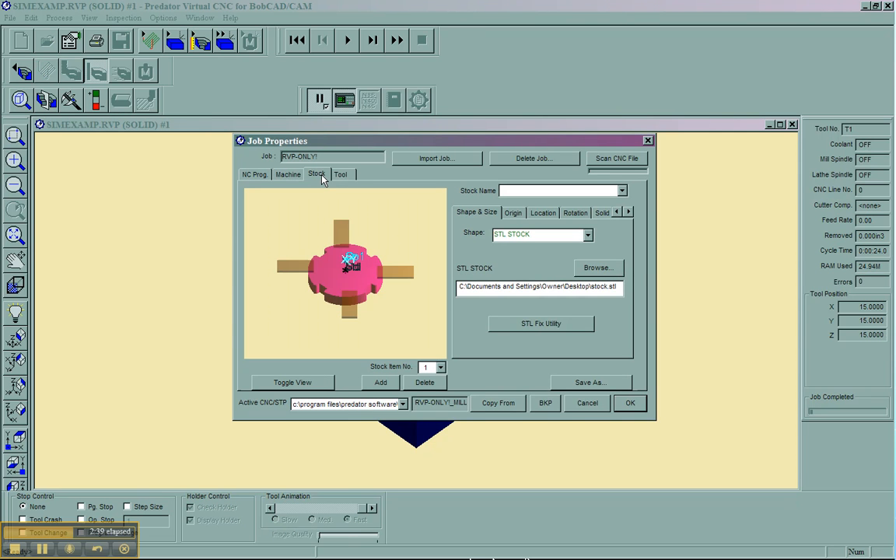
mouse_move(314, 177)
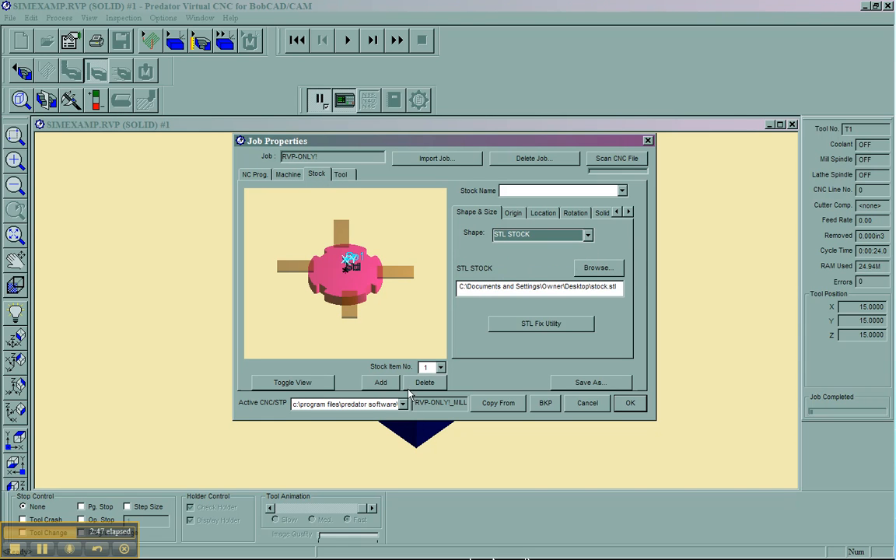
mouse_move(389, 390)
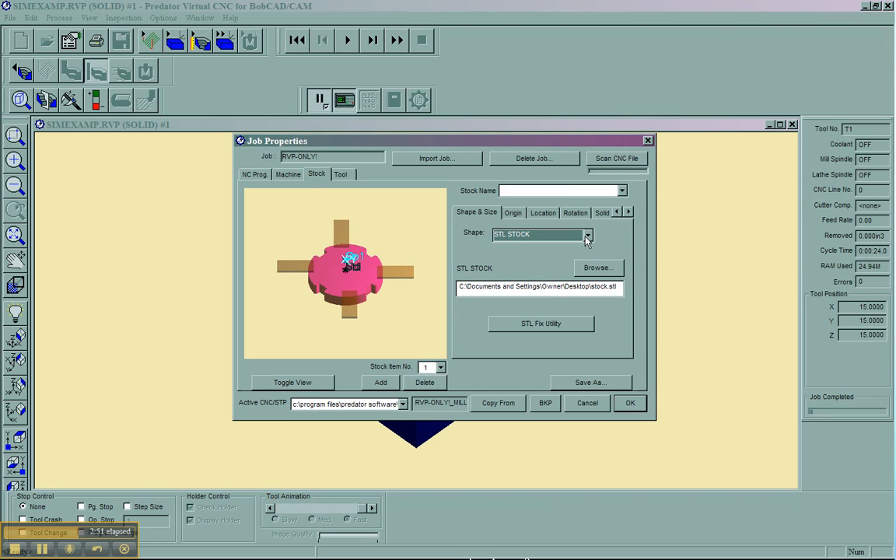
click(597, 268)
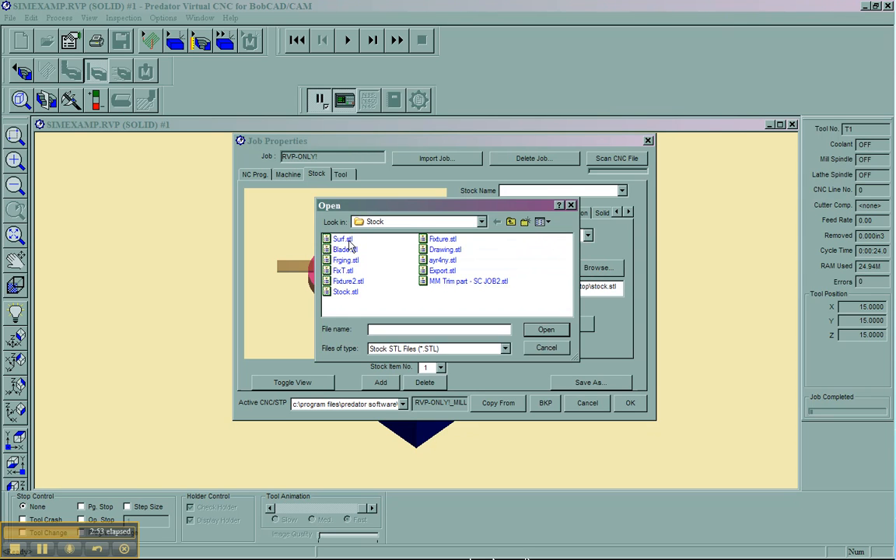
click(481, 221)
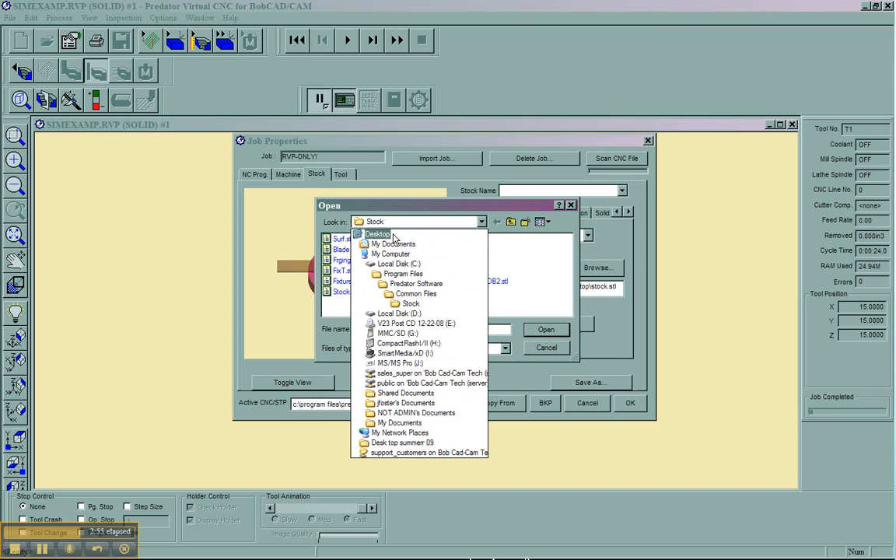
click(377, 234)
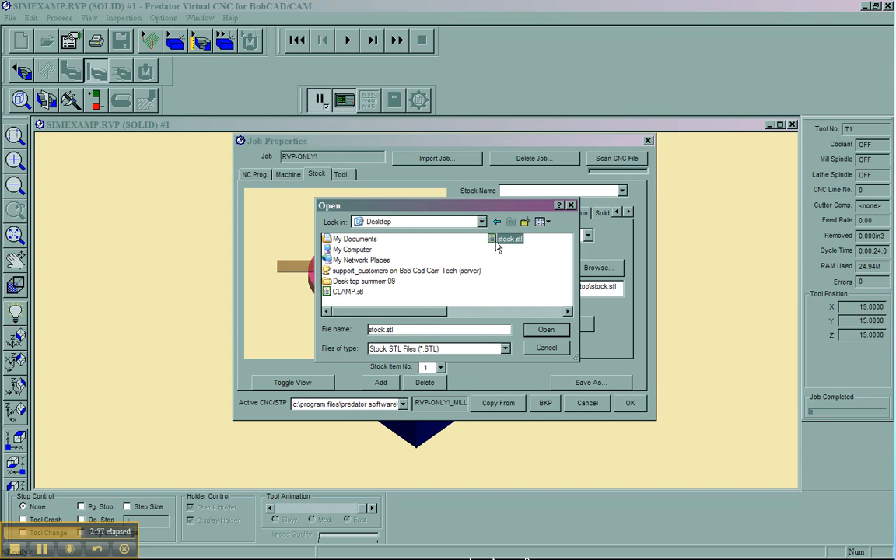
click(546, 330)
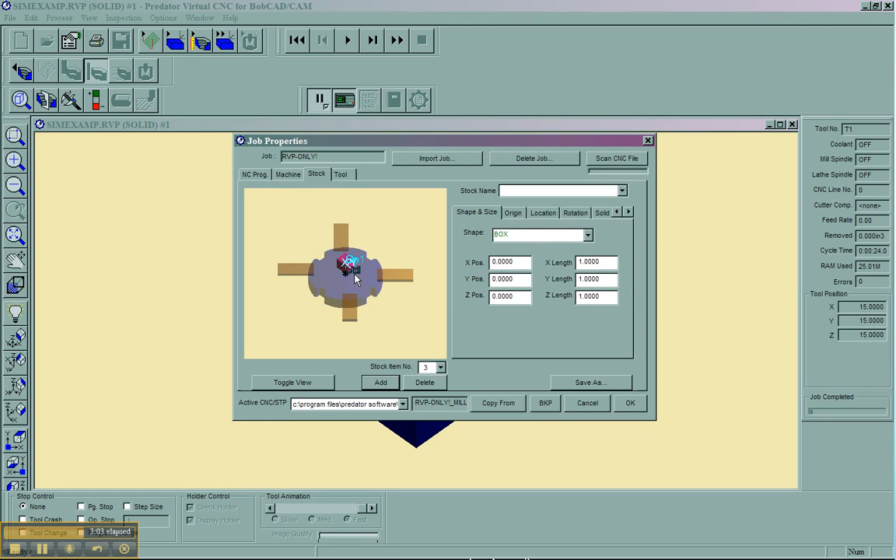
click(587, 234)
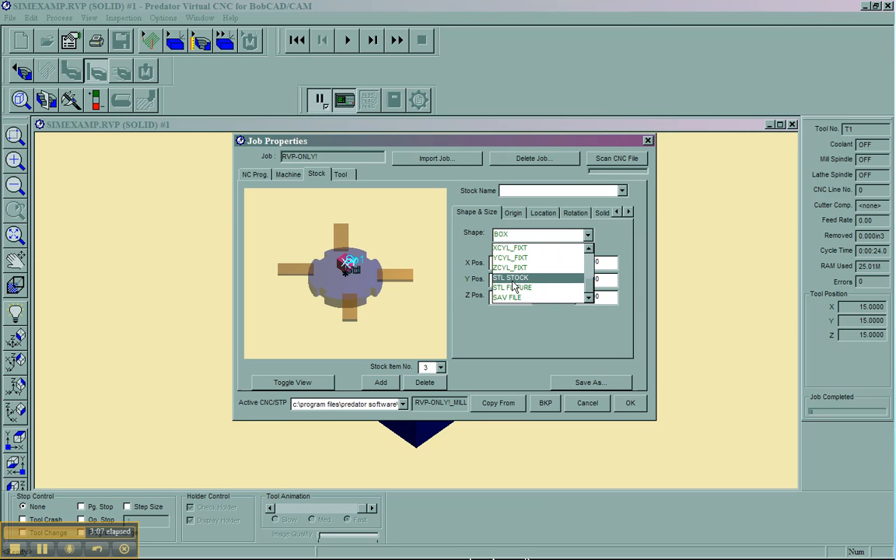
Make the new stock item an STL fixture loaded from desktop CLAMP.stl.
click(511, 286)
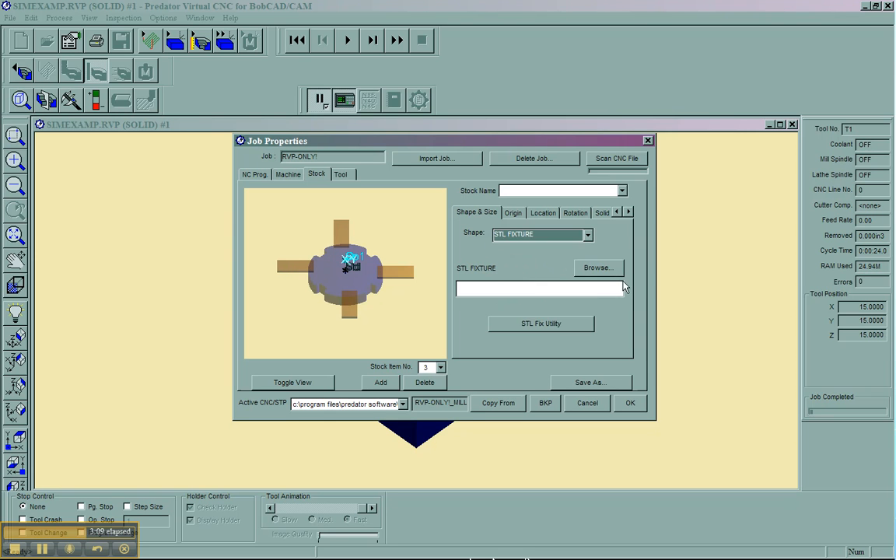
click(597, 267)
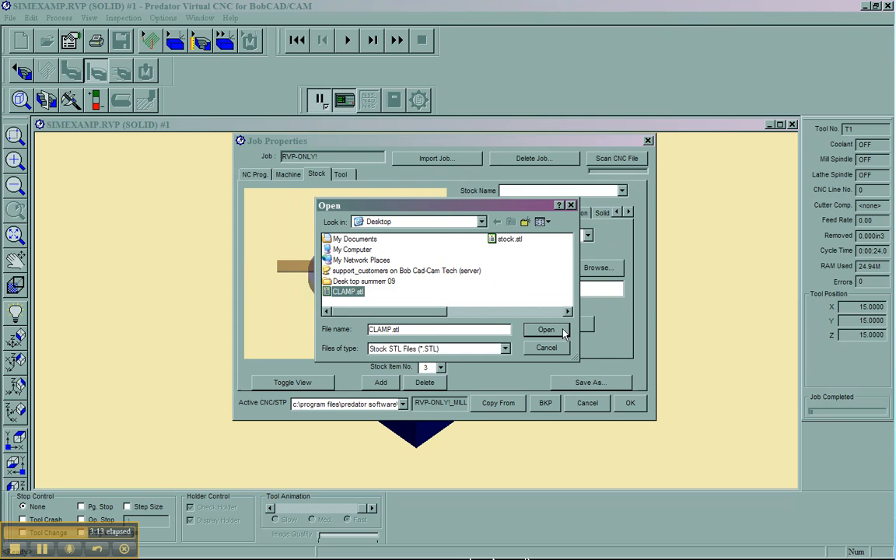
click(546, 330)
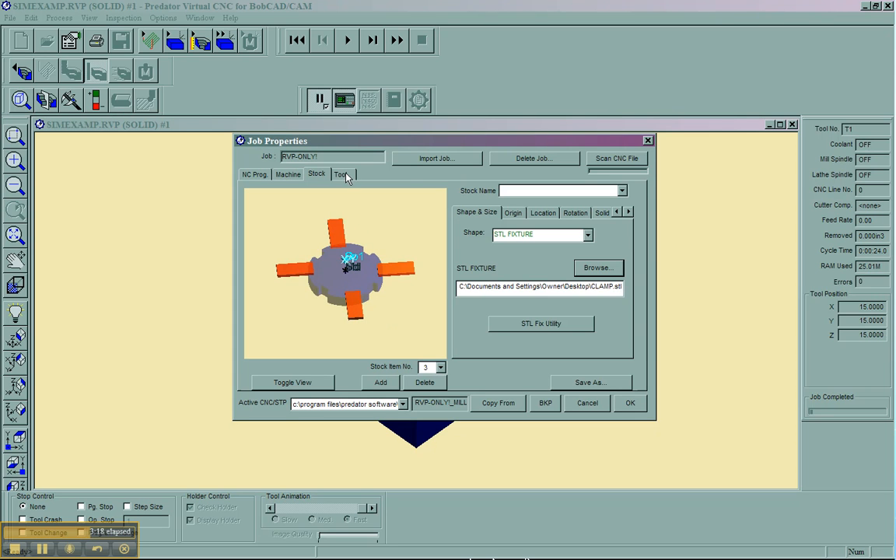
click(342, 174)
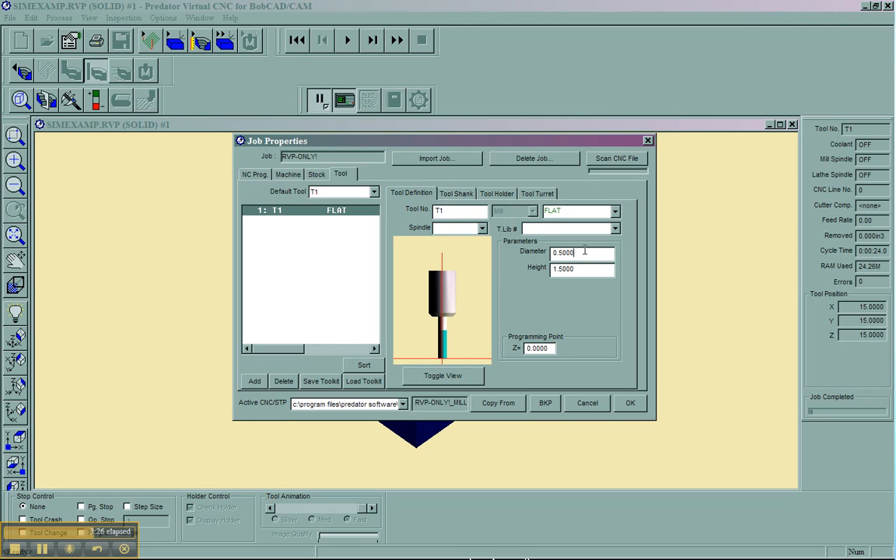
Set tool T1's diameter to .25 and apply the job properties.
text(25)
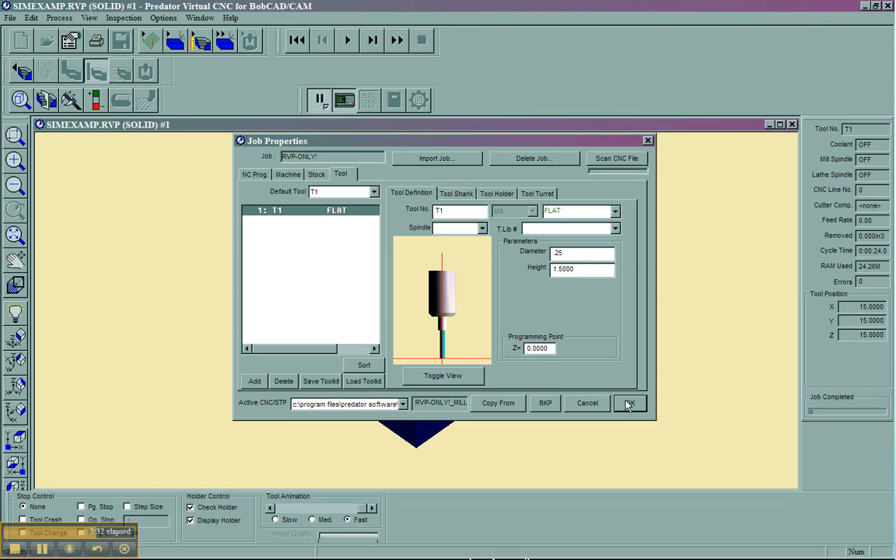
click(629, 403)
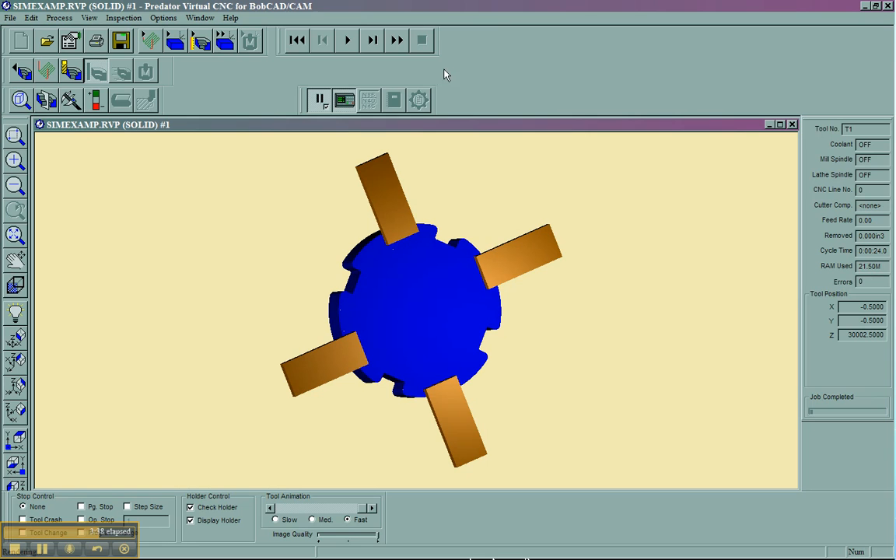
Play the machining simulation to completion, revealing the tool hitting the clamps with 2 errors.
click(345, 41)
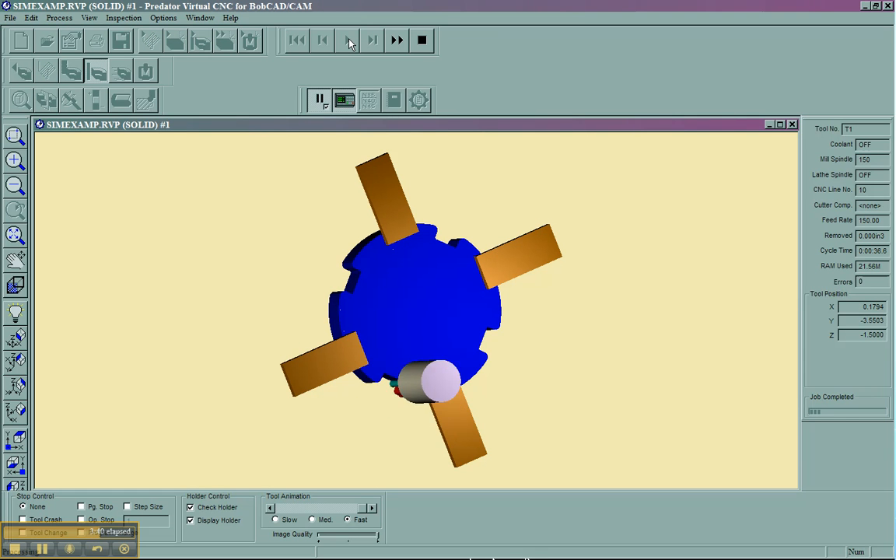
click(392, 100)
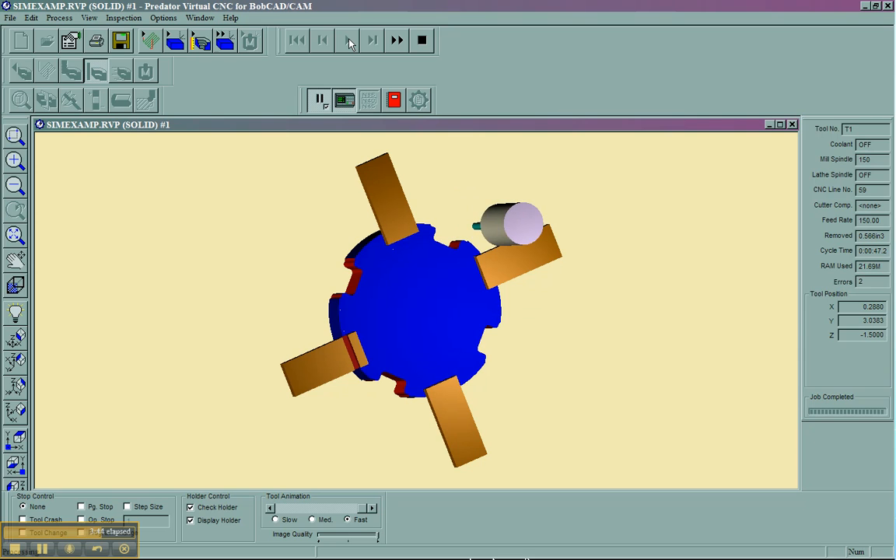
click(345, 41)
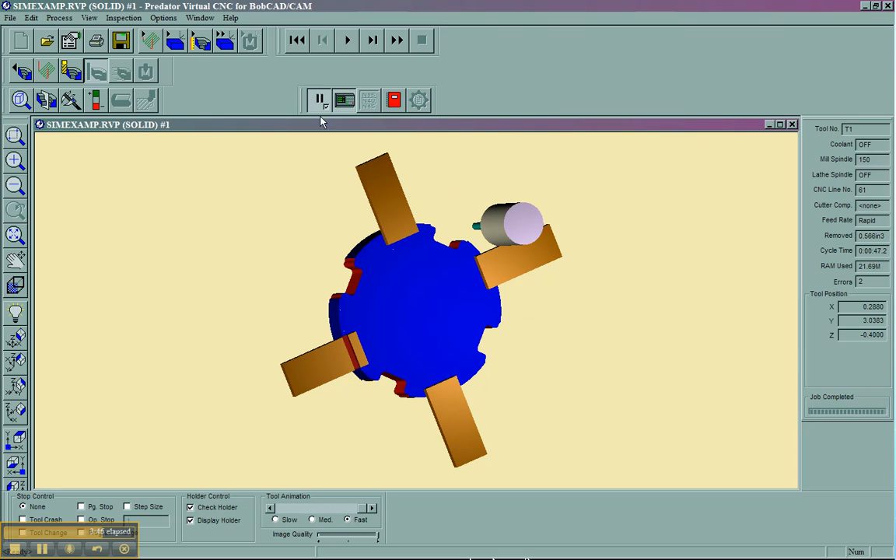